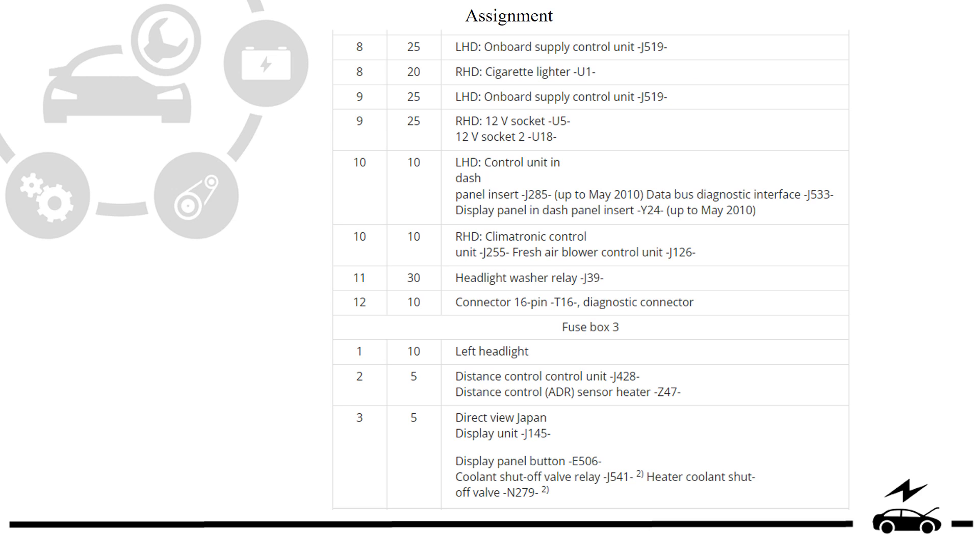
pyautogui.press('Right')
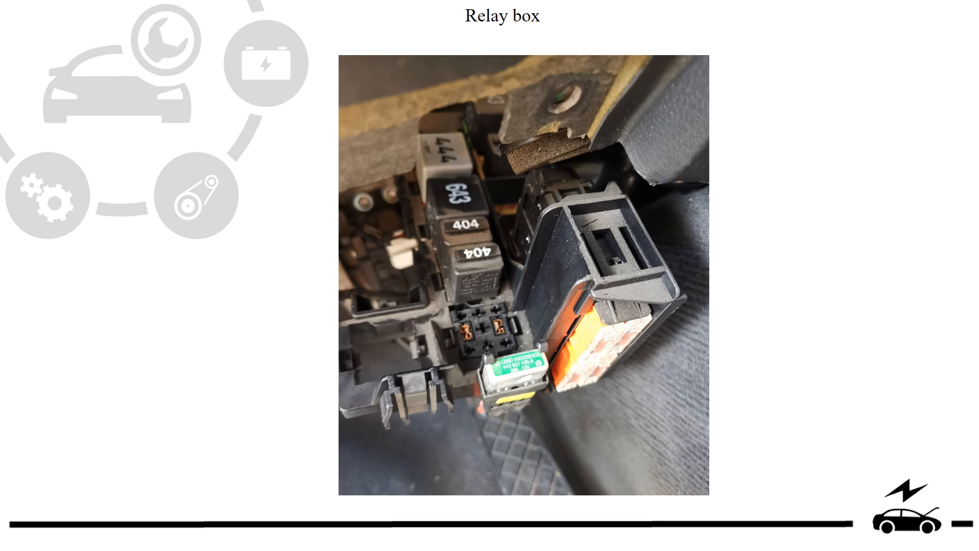